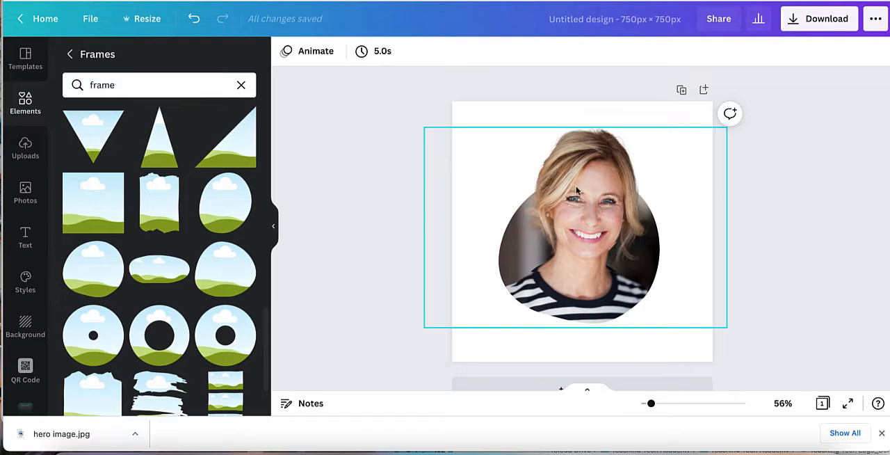
mouse_move(629, 266)
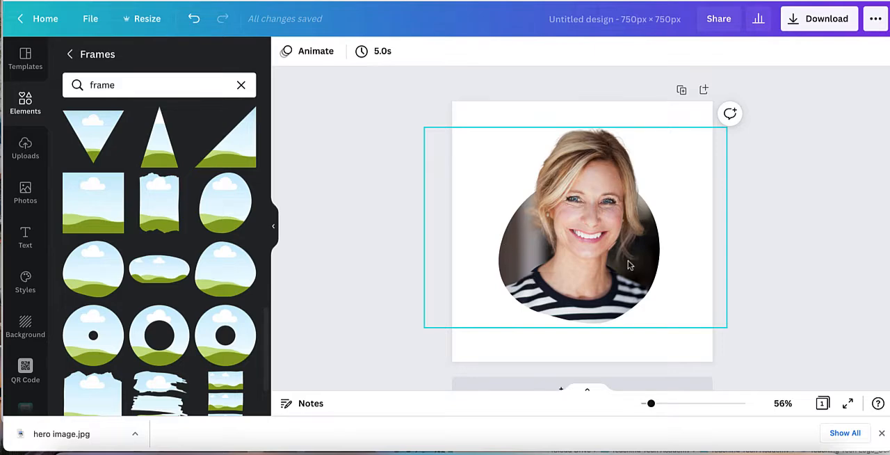
mouse_move(599, 183)
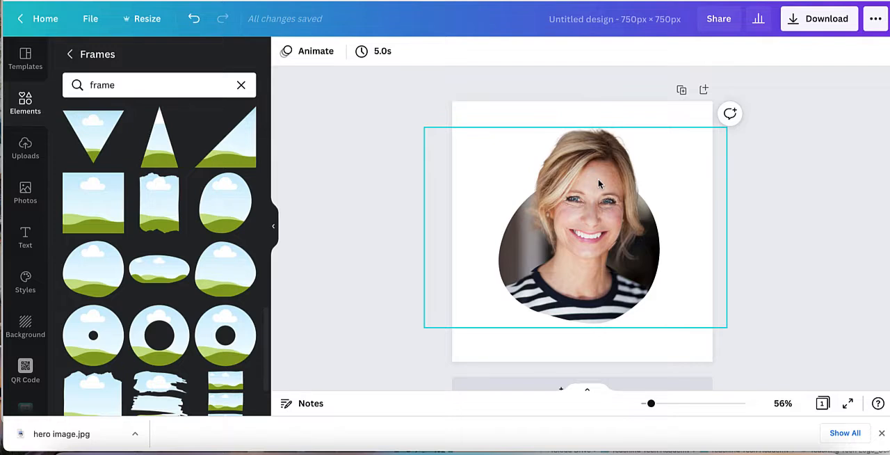
Step: Navigate the Canva home page toward Create a design and its size options
left_click(756, 264)
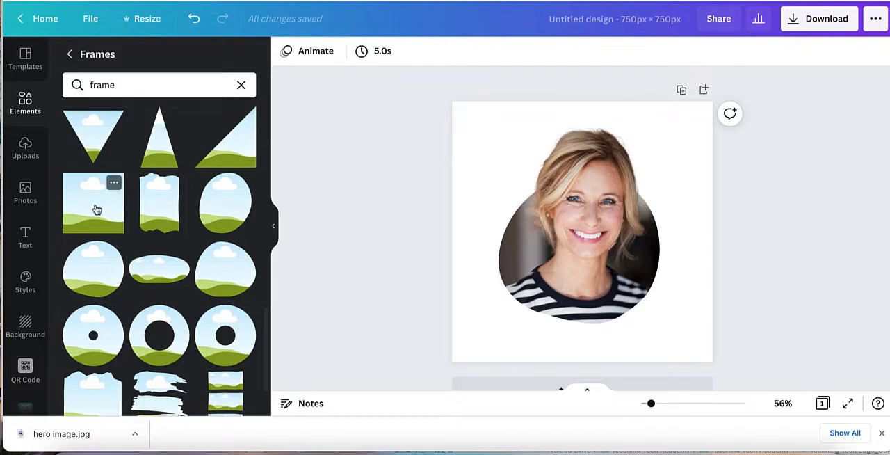
left_click(579, 223)
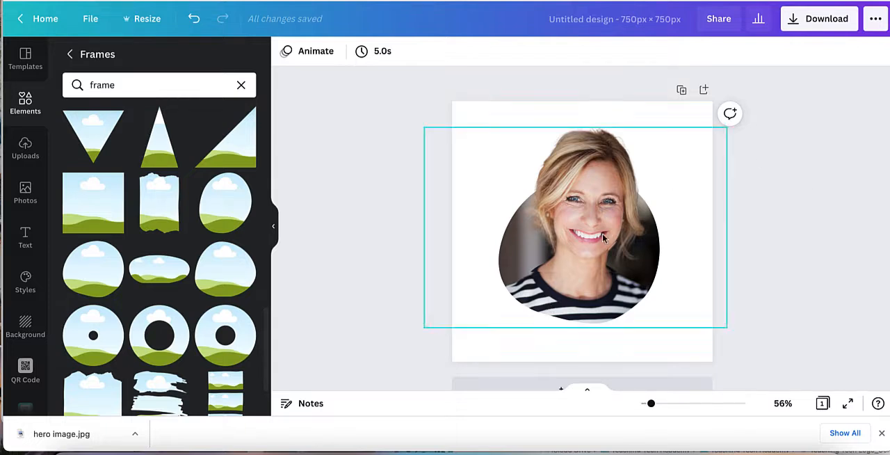
left_click(440, 325)
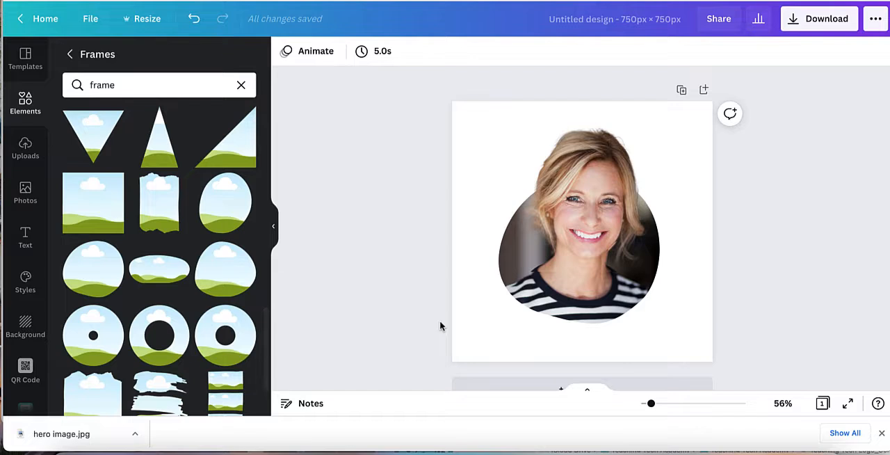
left_click(500, 304)
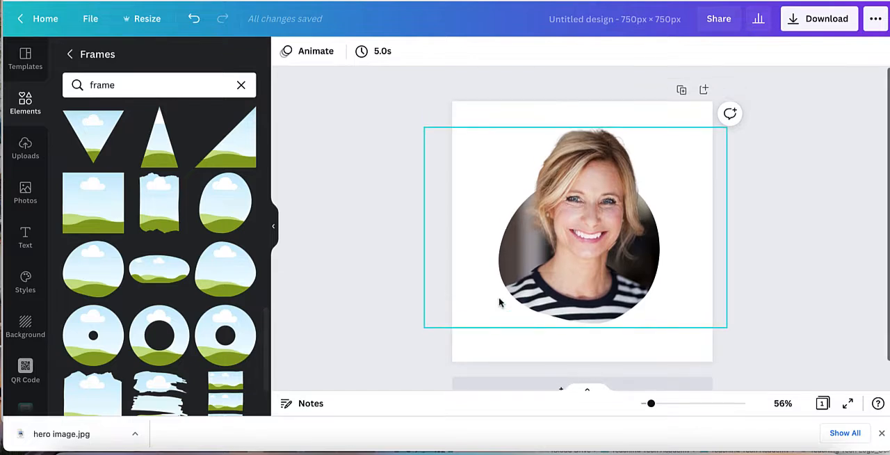
left_click(748, 206)
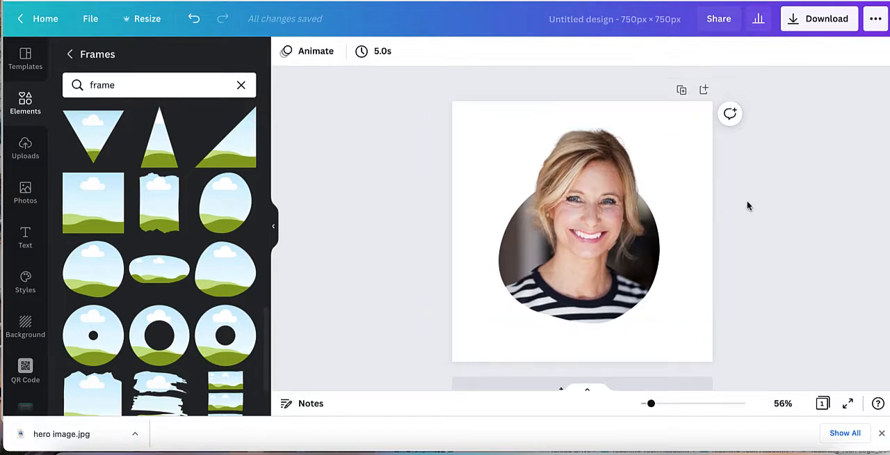
left_click(581, 230)
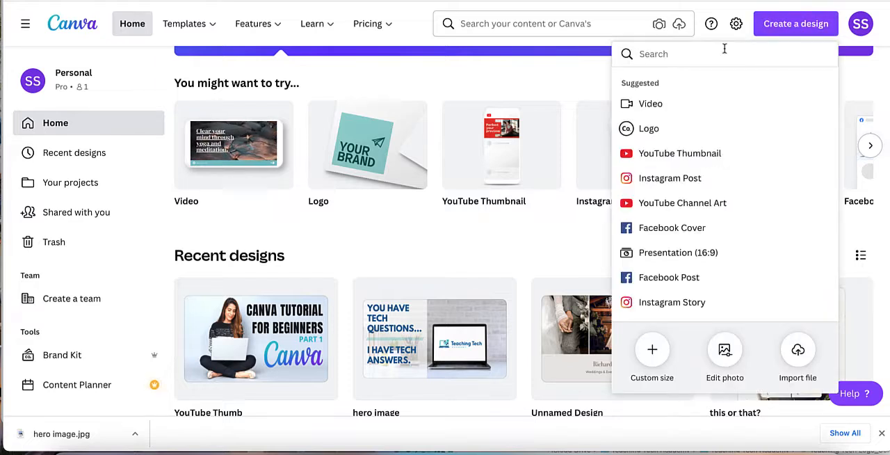
Step: Create a new blank design from the recent custom 750 × 750 px size
scroll("down", 3)
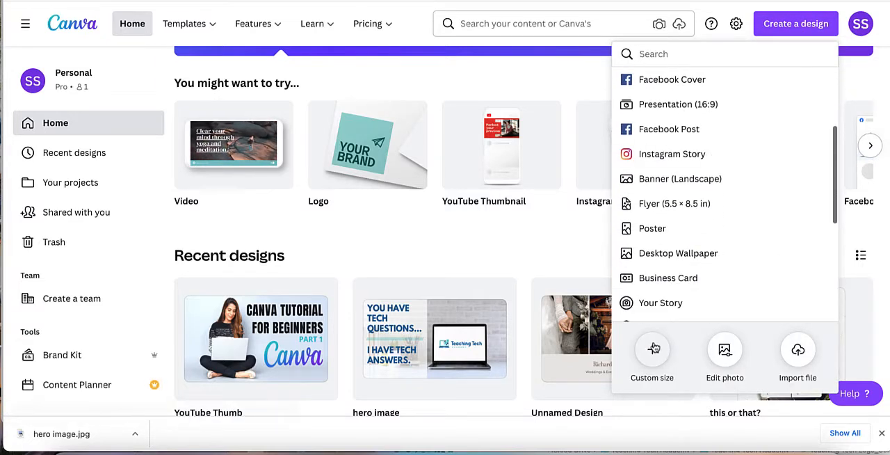
left_click(651, 354)
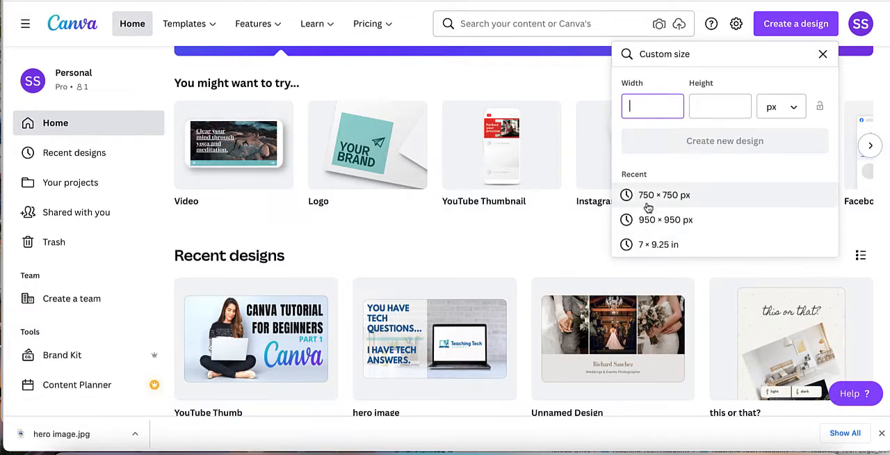
left_click(665, 195)
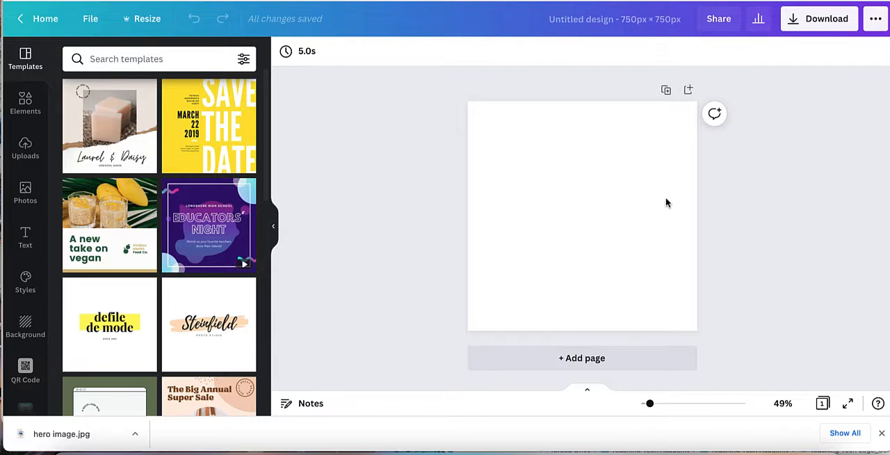
mouse_move(273, 169)
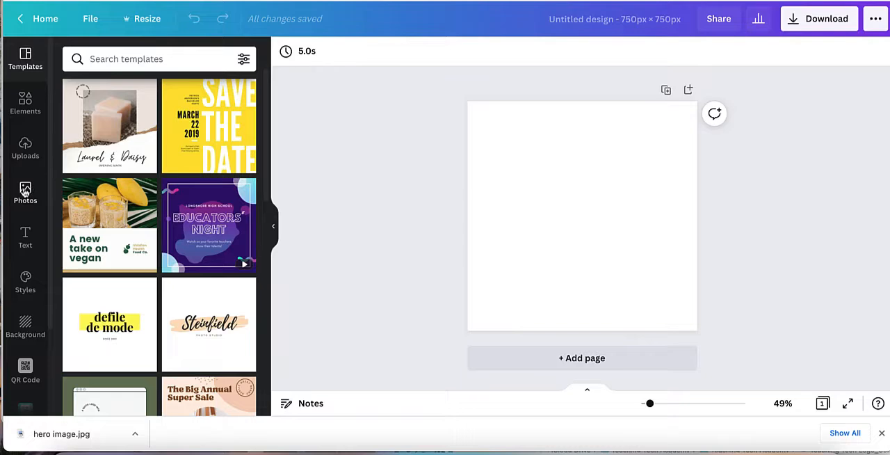
Step: Search Photos for 'woman' and add the striped-top woman's photo to the canvas
type("woman")
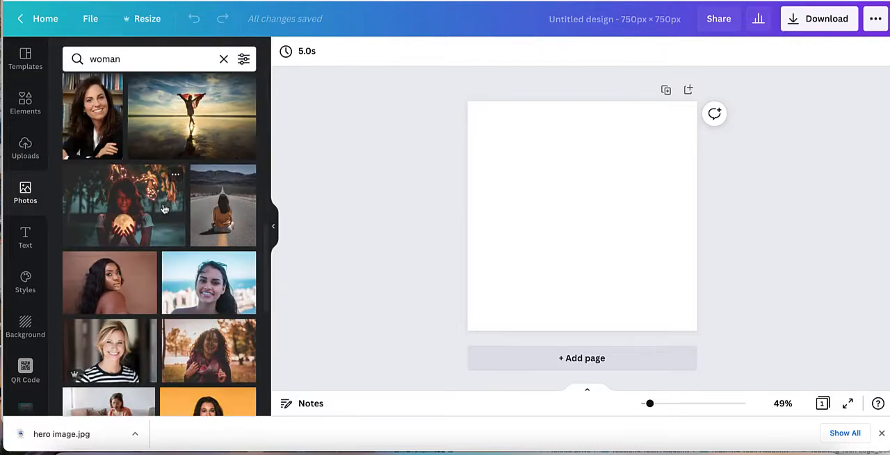
scroll("down", 3)
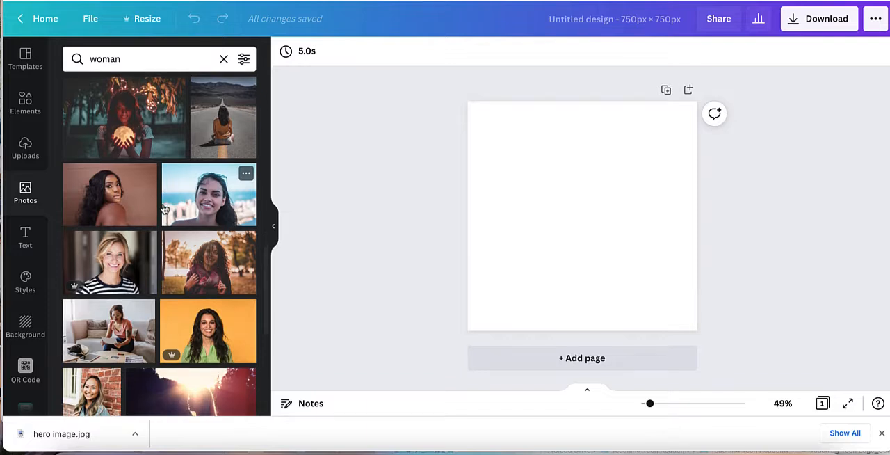
scroll("down", 3)
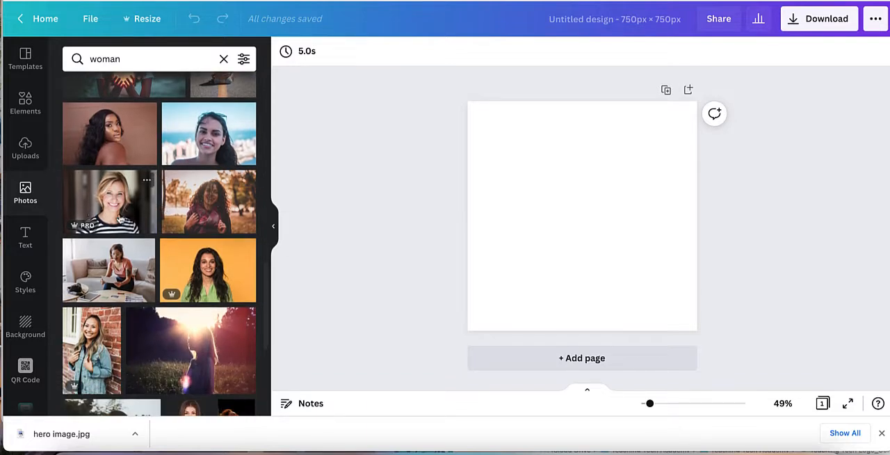
mouse_move(271, 210)
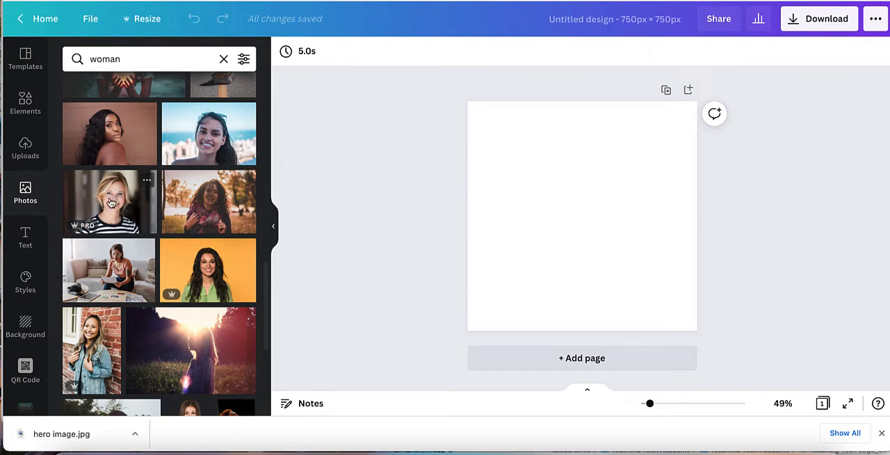
left_click(108, 202)
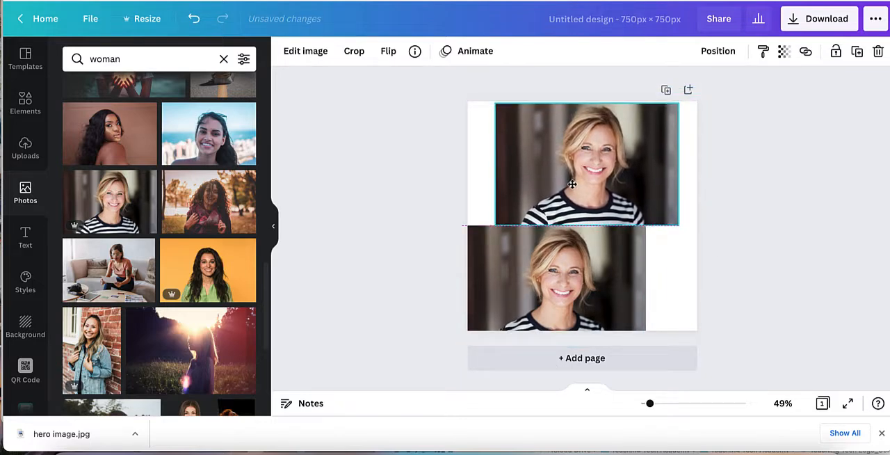
left_click(587, 162)
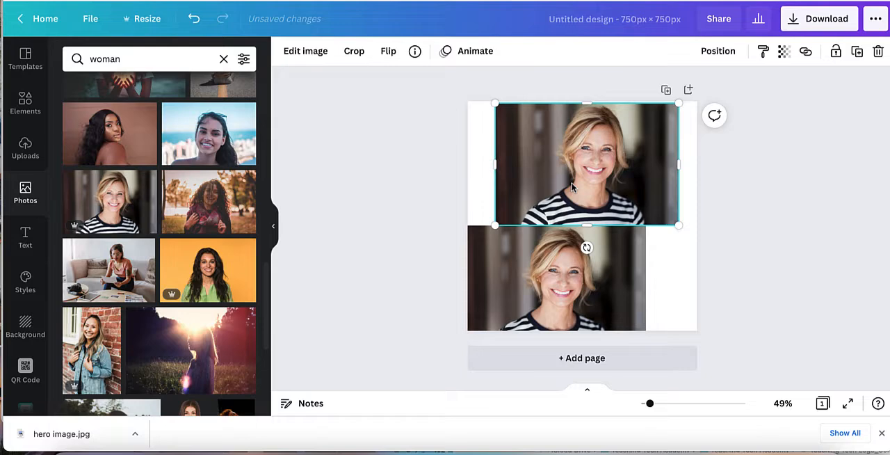
mouse_move(502, 123)
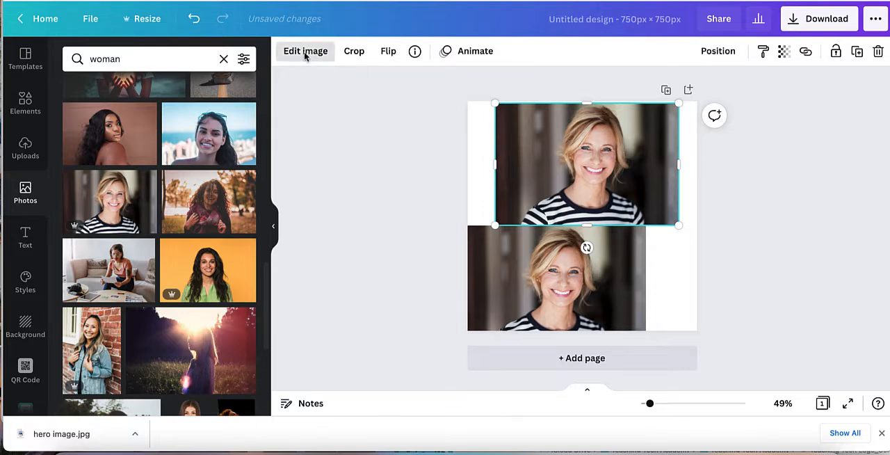
Step: Remove the upper photo's background with BG Remover and nudge the cut-out right
left_click(305, 50)
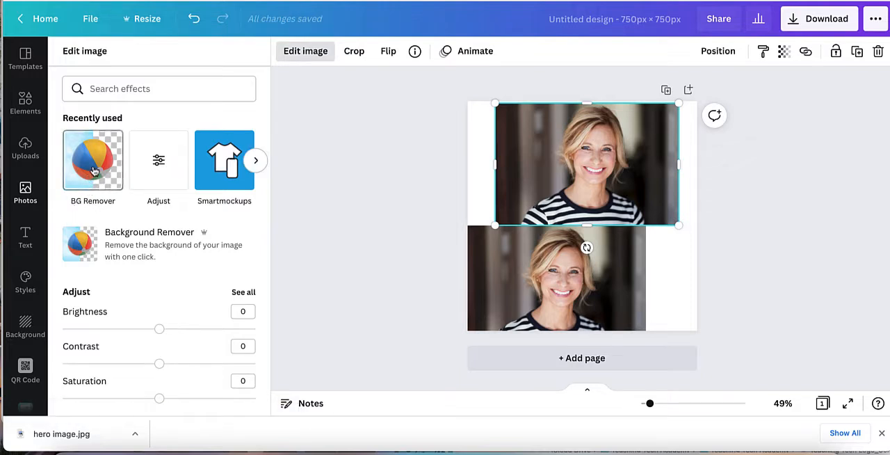
left_click(92, 160)
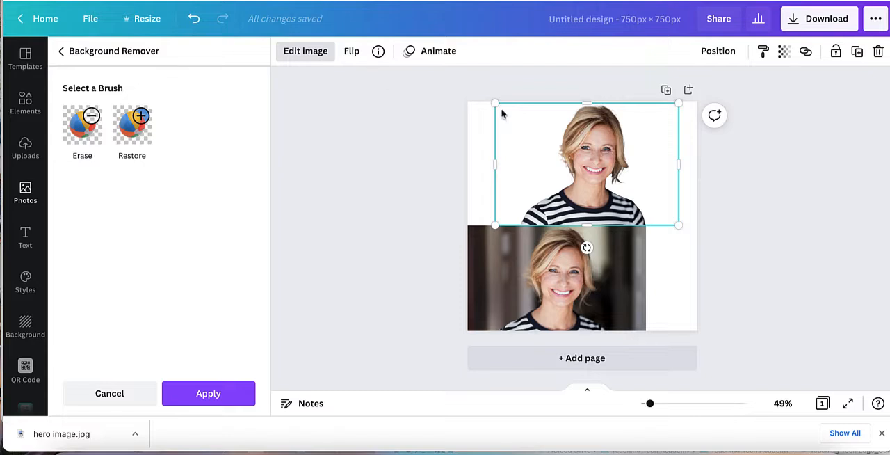
mouse_move(546, 161)
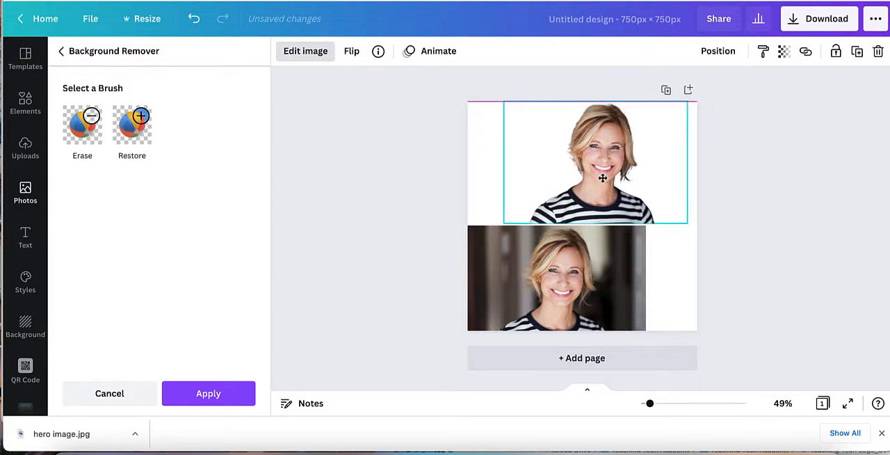
left_click(595, 163)
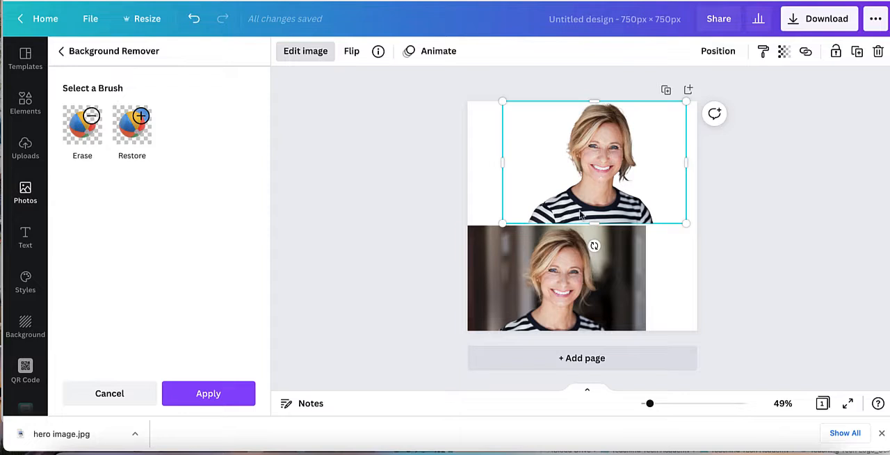
mouse_move(378, 224)
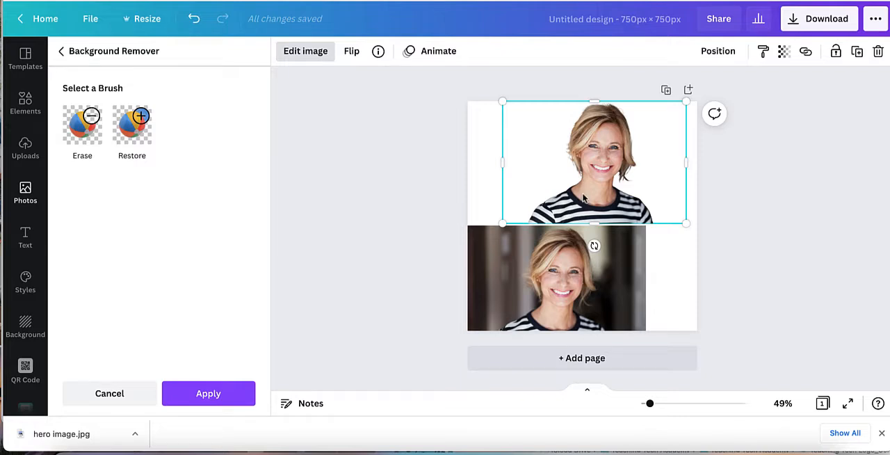
left_click_drag(595, 163, 618, 162)
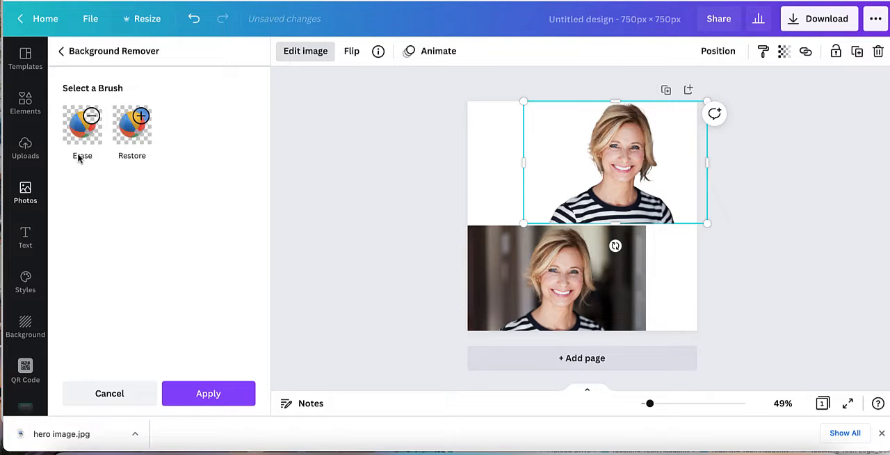
Step: Search Elements for 'frame' and browse down the Frames results for the blob shape
left_click(25, 103)
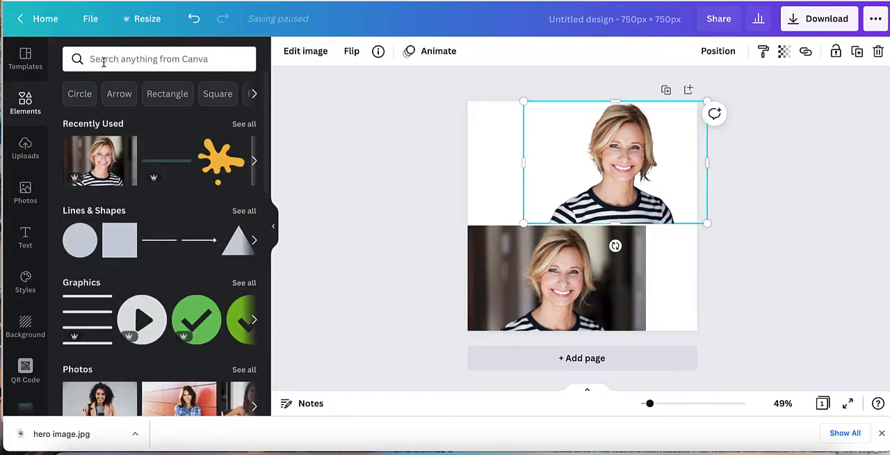
type("frame")
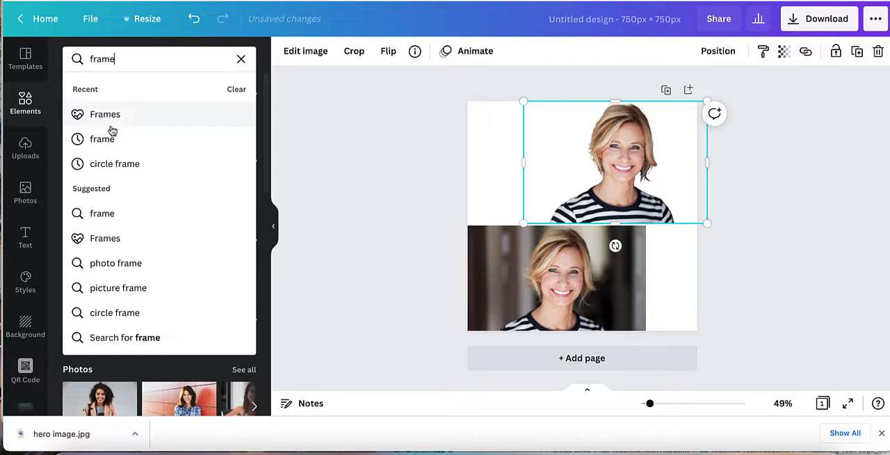
left_click(104, 114)
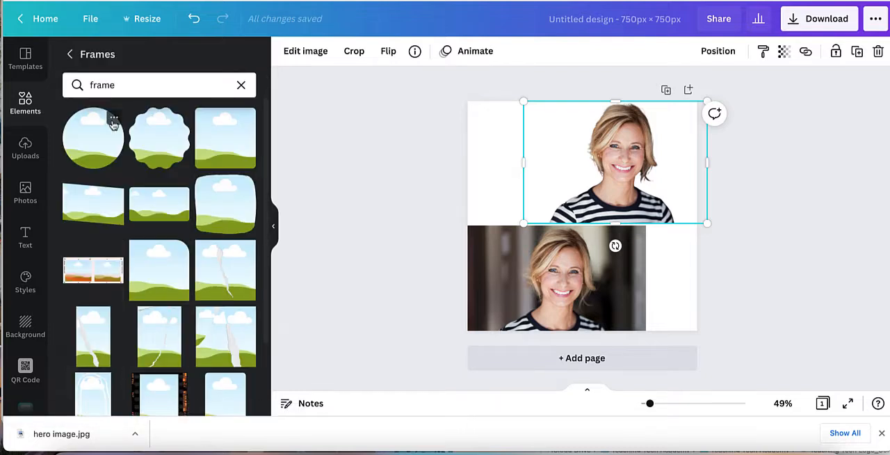
scroll("down", 3)
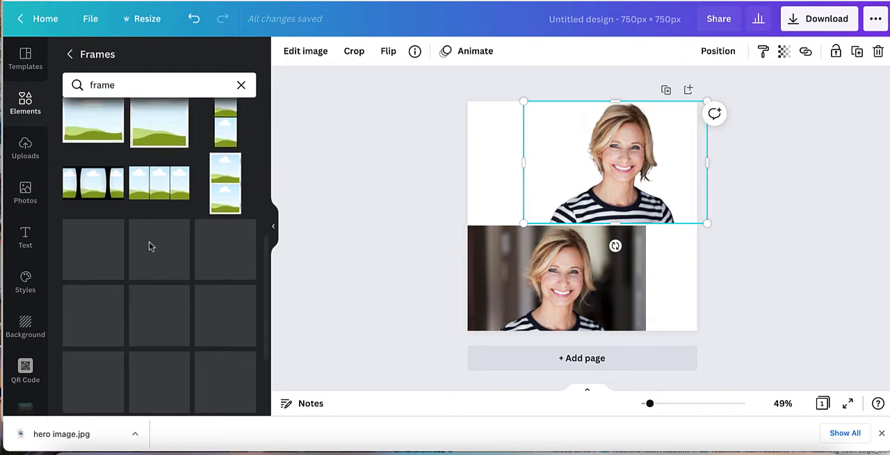
scroll("down", 3)
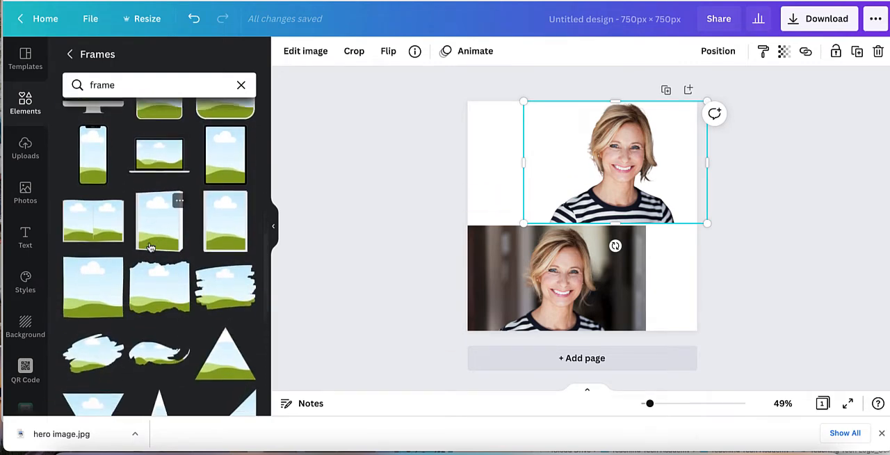
scroll("down", 3)
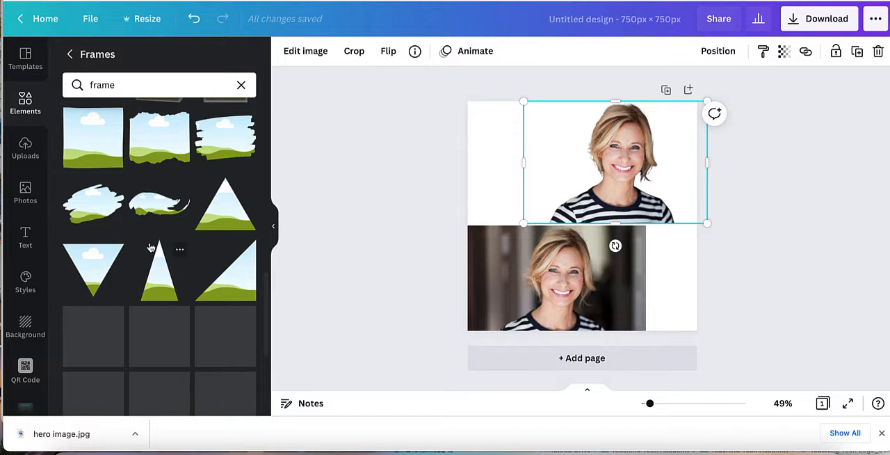
scroll("down", 3)
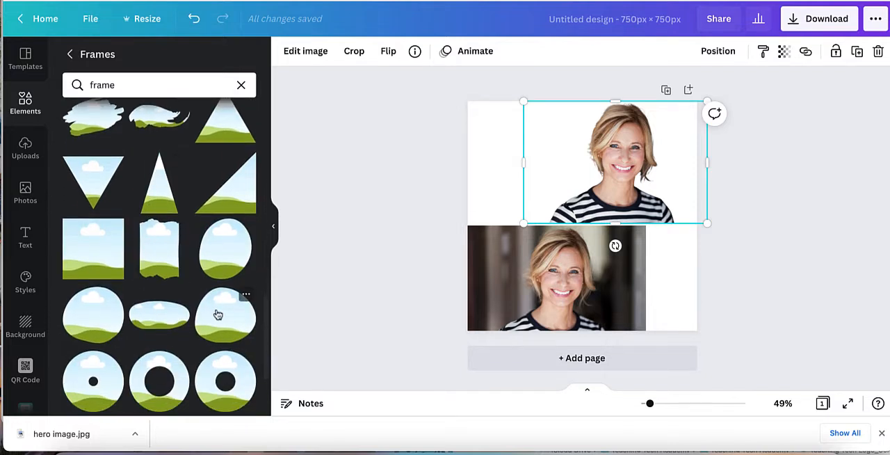
scroll("down", 3)
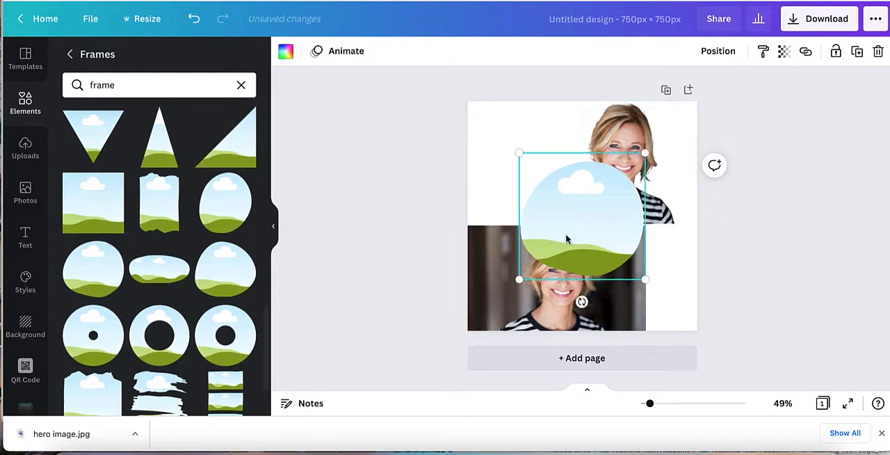
Step: Move the blob frame top-left, set the cut-out aside, and drop the lower photo into the frame
left_click_drag(581, 215, 537, 163)
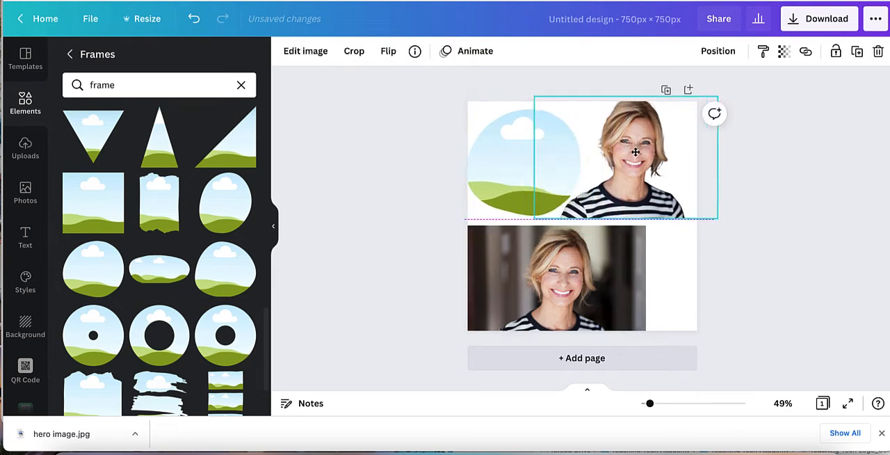
left_click_drag(605, 160, 667, 160)
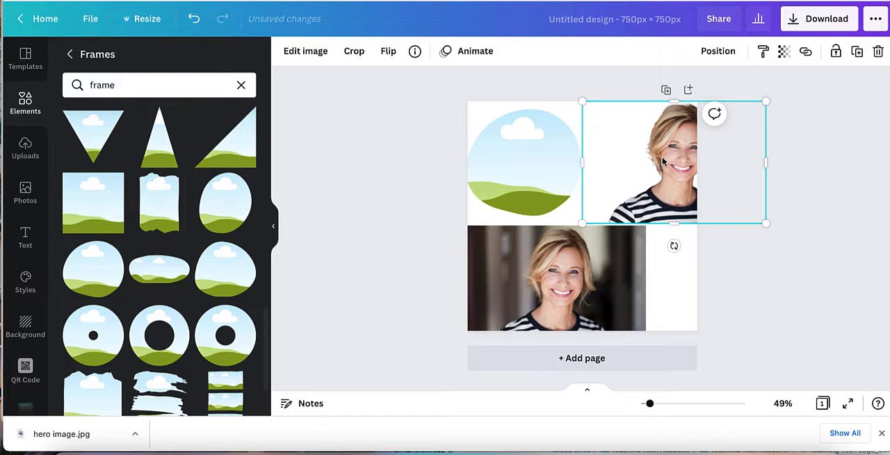
left_click(555, 278)
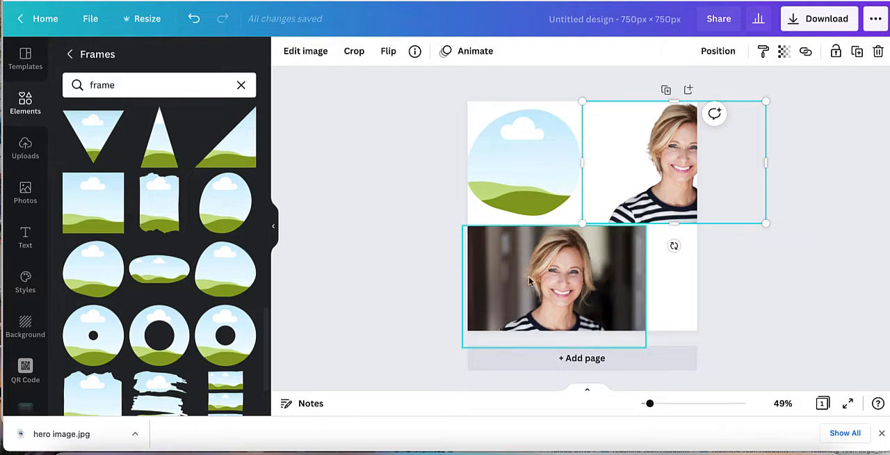
left_click_drag(554, 278, 532, 242)
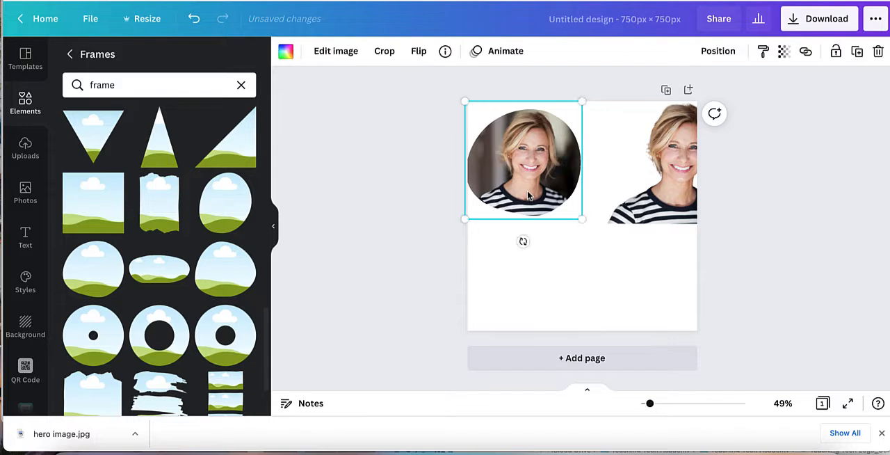
Step: Move the framed photo further onto the page and enlarge it by its corner handle
left_click_drag(523, 160, 548, 221)
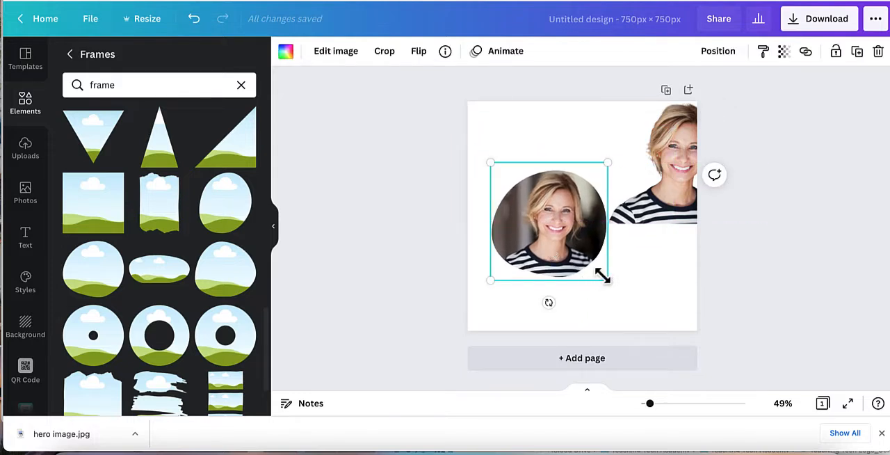
left_click_drag(605, 278, 637, 306)
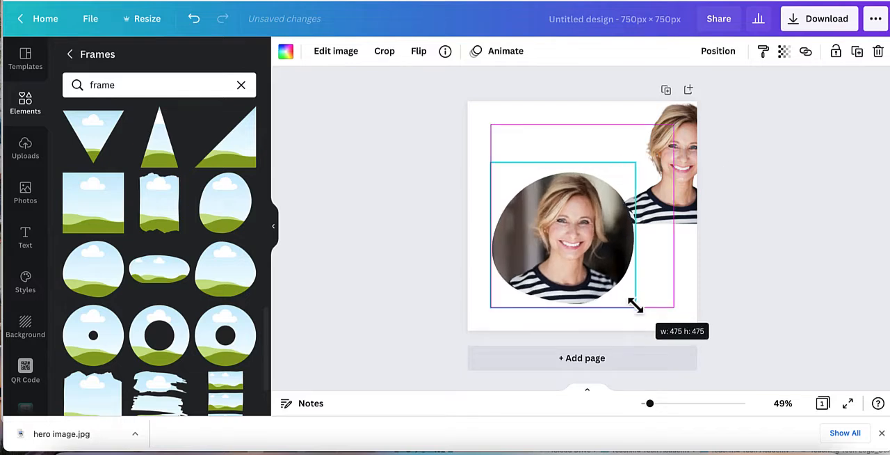
left_click_drag(637, 306, 634, 304)
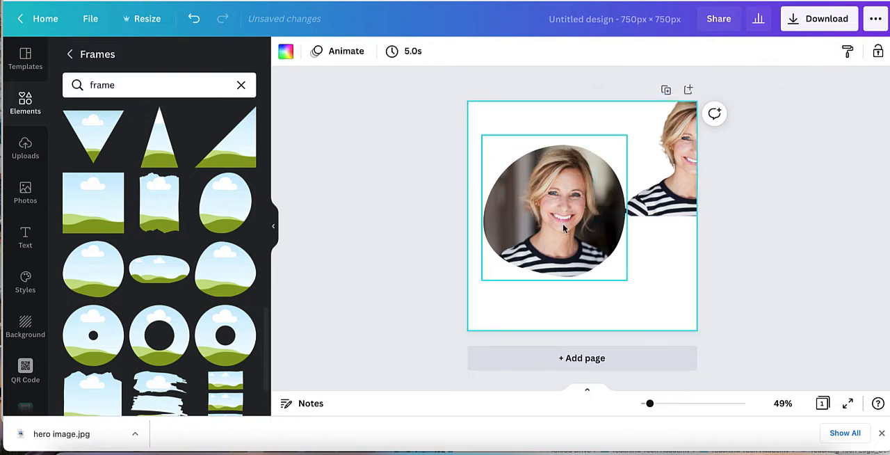
Step: Shift the photo inside the blob frame so her face sits centred in the shape
double_click(553, 208)
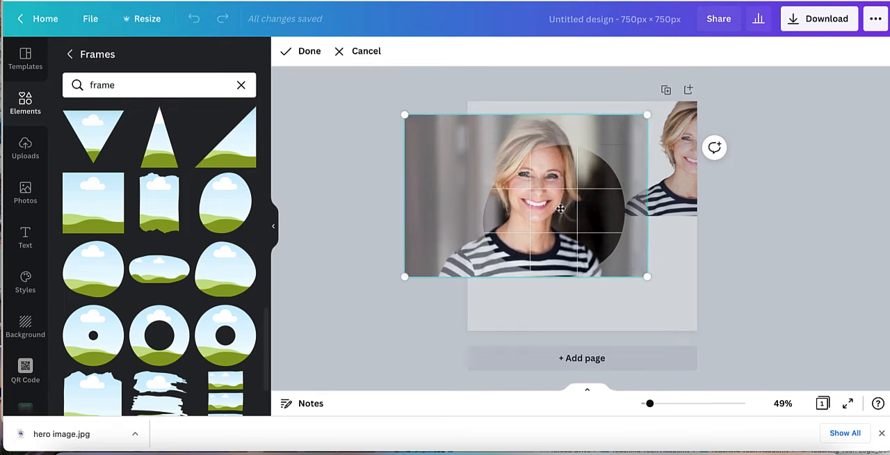
left_click_drag(405, 114, 425, 114)
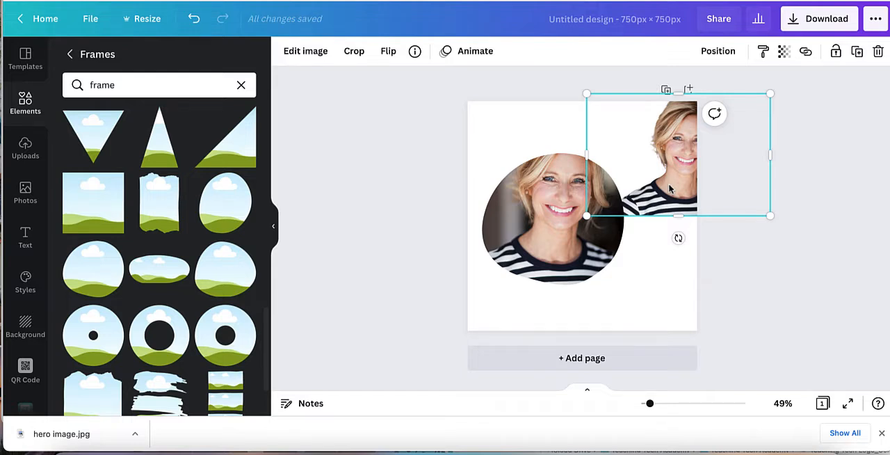
Step: Test the cut-out in several spots over the framed face, leaving it at the lower right
left_click_drag(679, 155, 633, 216)
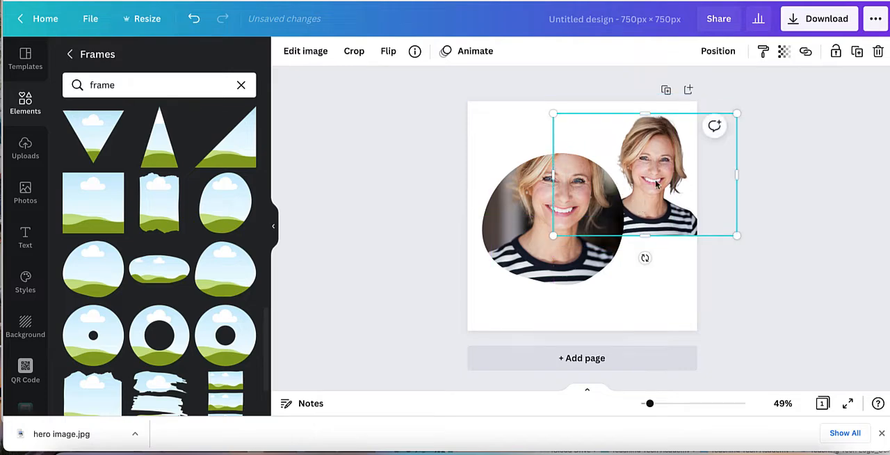
left_click(717, 50)
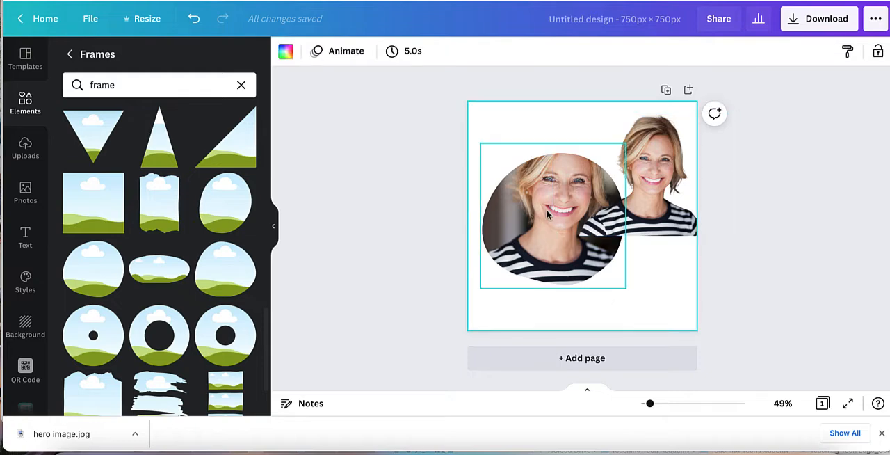
left_click_drag(554, 216, 605, 192)
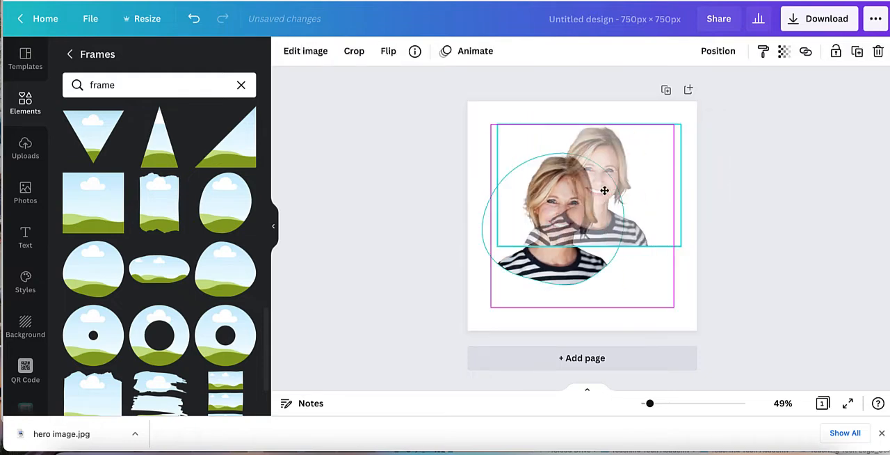
left_click_drag(603, 191, 603, 214)
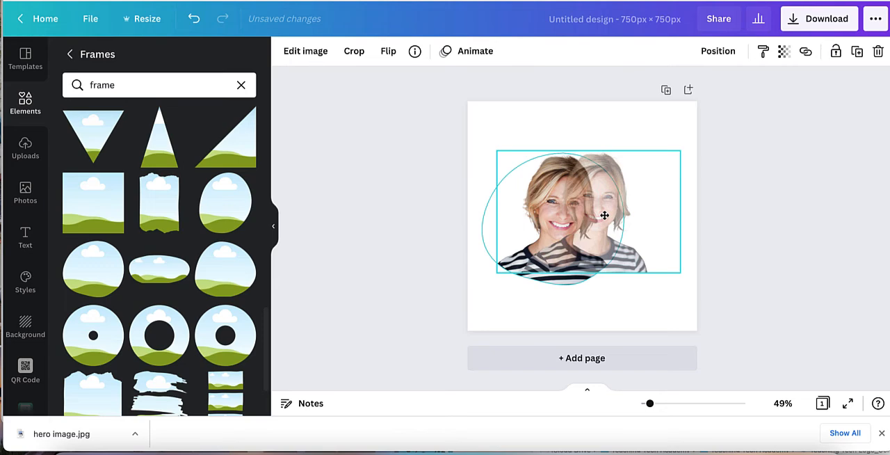
left_click_drag(605, 214, 648, 175)
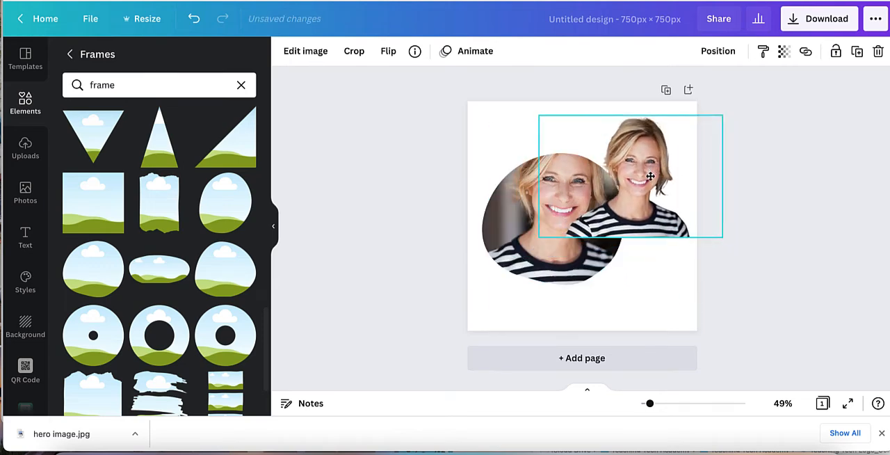
left_click_drag(651, 176, 614, 196)
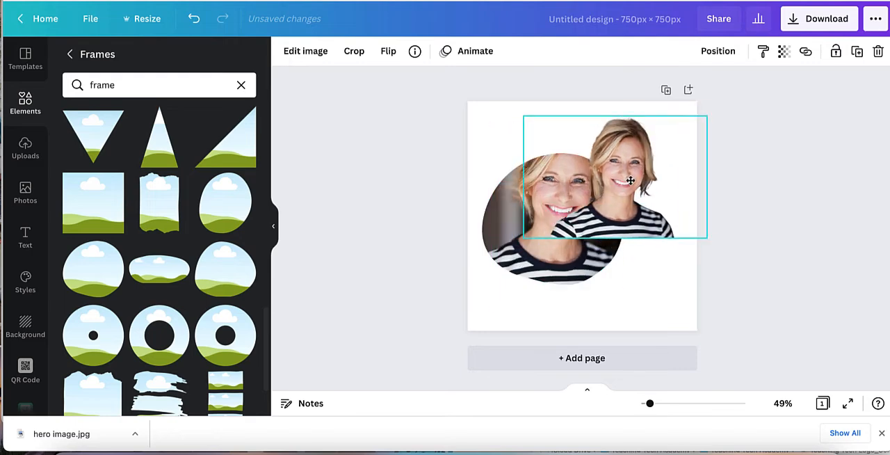
left_click_drag(628, 181, 660, 273)
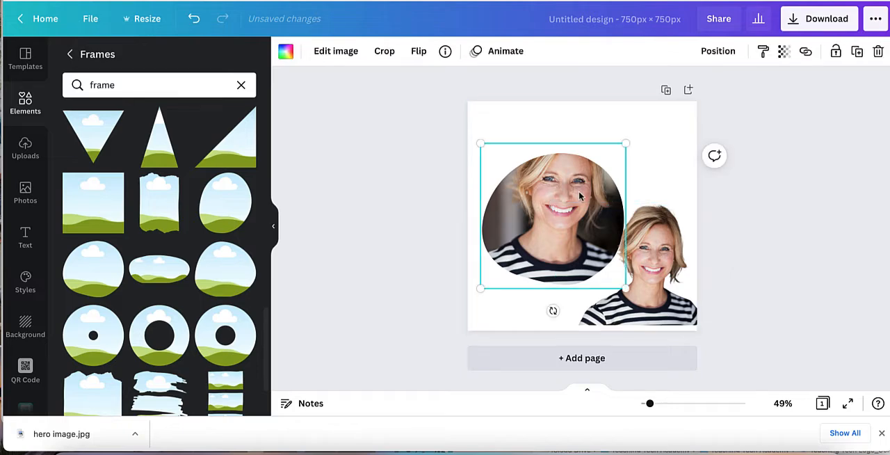
mouse_move(776, 114)
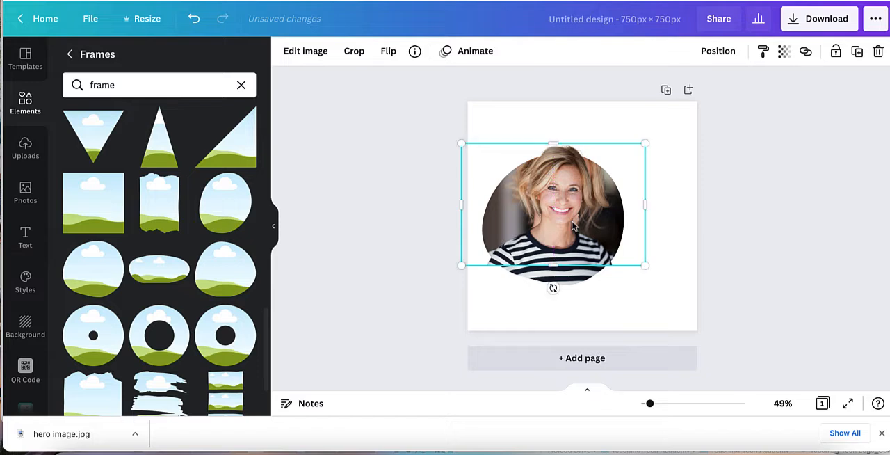
Step: Overlay the cut-out on the framed photo and enlarge it until both faces match
left_click_drag(645, 143, 656, 139)
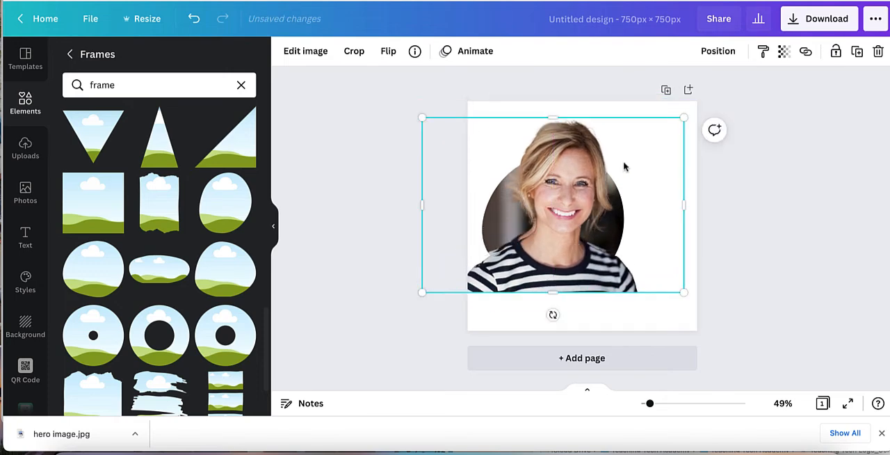
left_click_drag(555, 202, 570, 188)
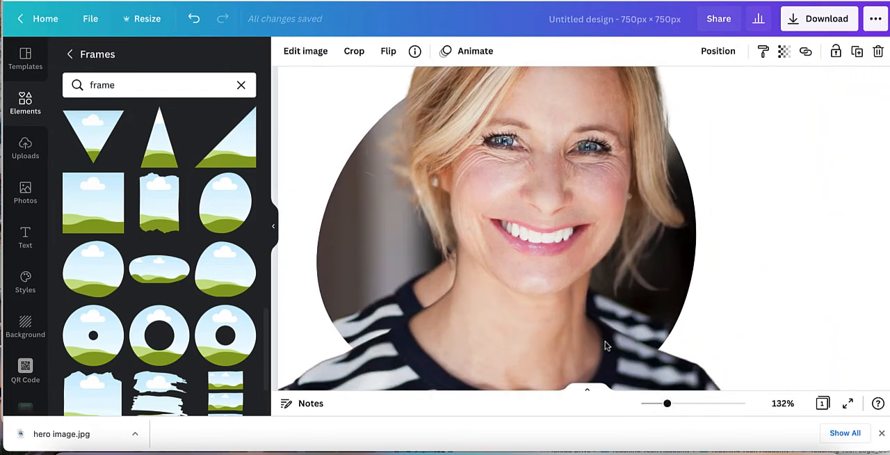
Step: Lower the cut-out's transparency to align it over the framed face, then restore it to 100
left_click_drag(668, 403, 656, 406)
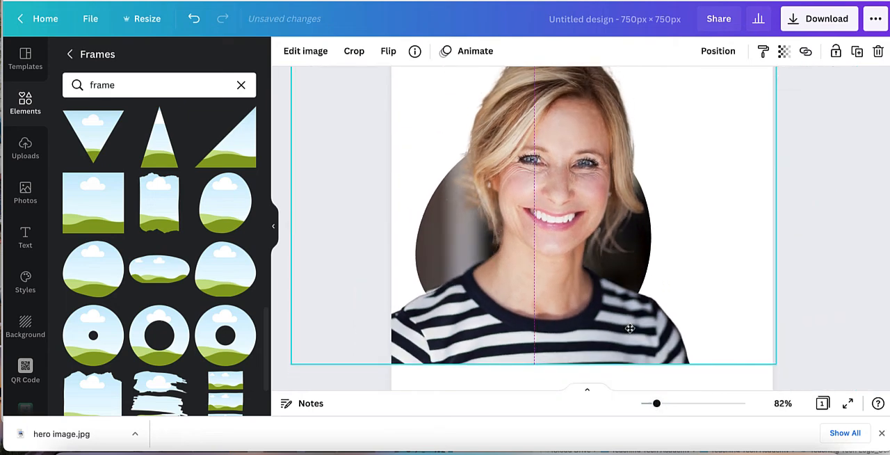
left_click(784, 52)
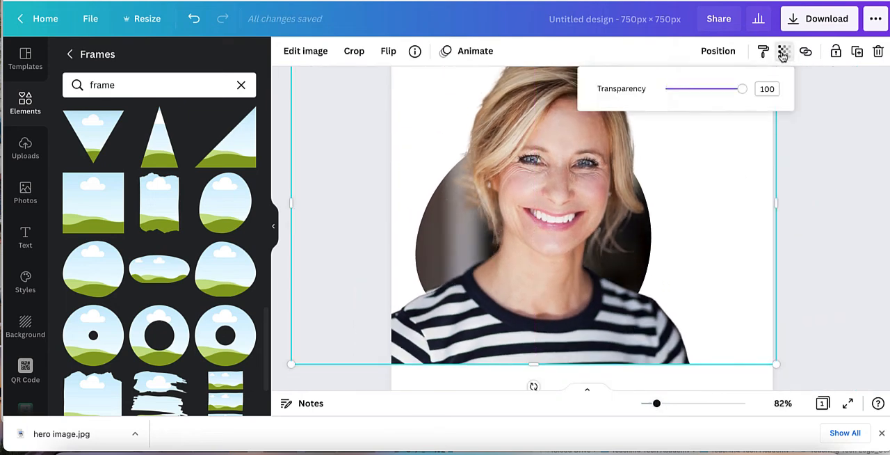
left_click_drag(742, 89, 714, 89)
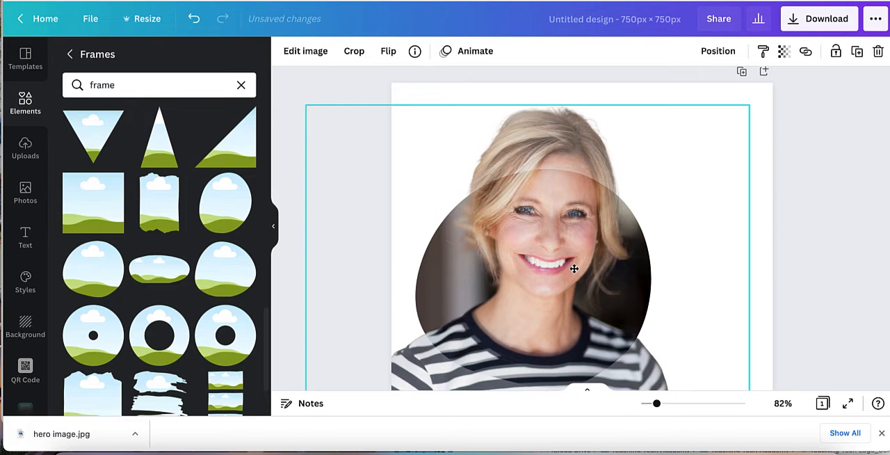
left_click(573, 269)
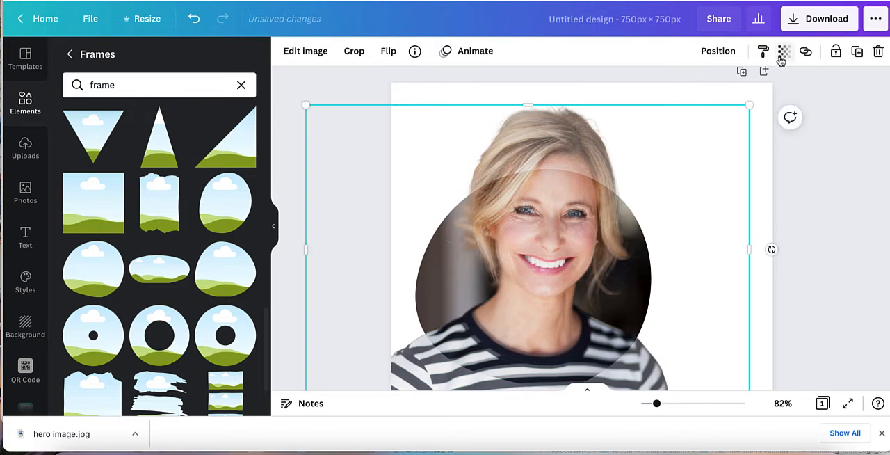
left_click(784, 50)
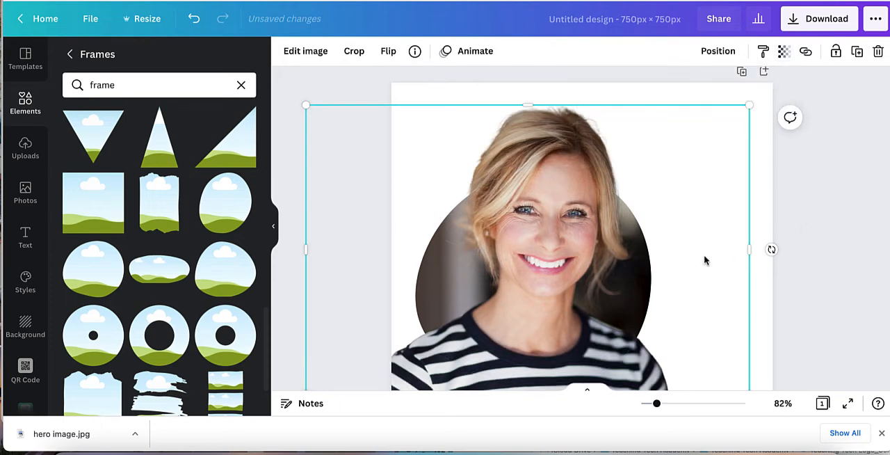
scroll("down", 3)
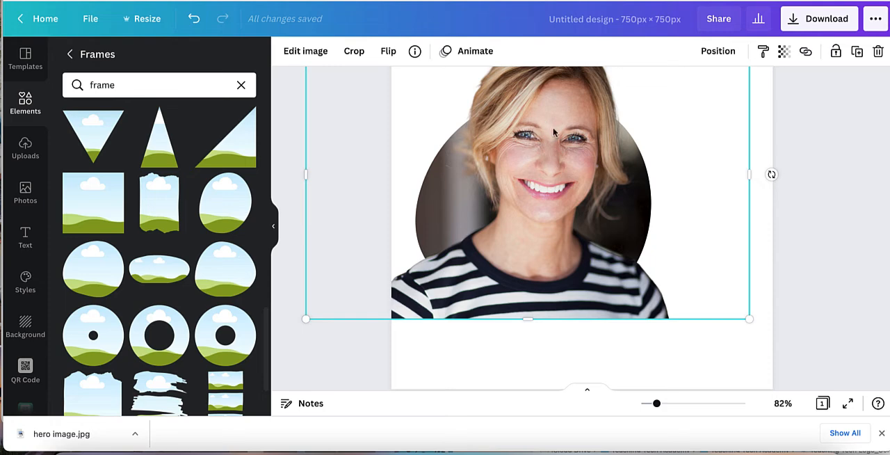
Step: Crop the cut-out up from the bottom so her shirt ends at the frame and only her head pops out
left_click_drag(527, 319, 534, 290)
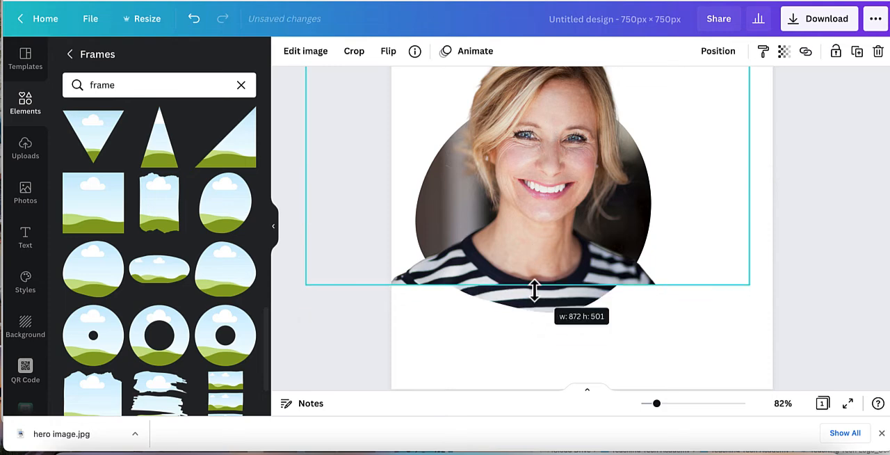
left_click_drag(534, 290, 534, 239)
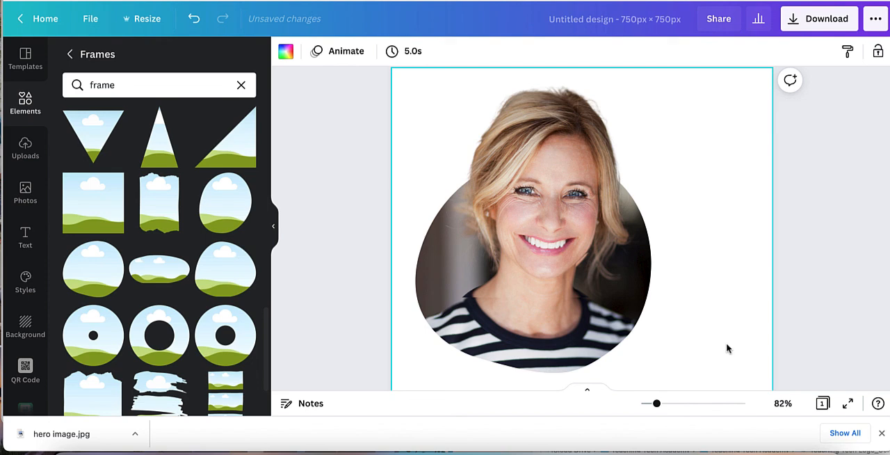
scroll("down", 3)
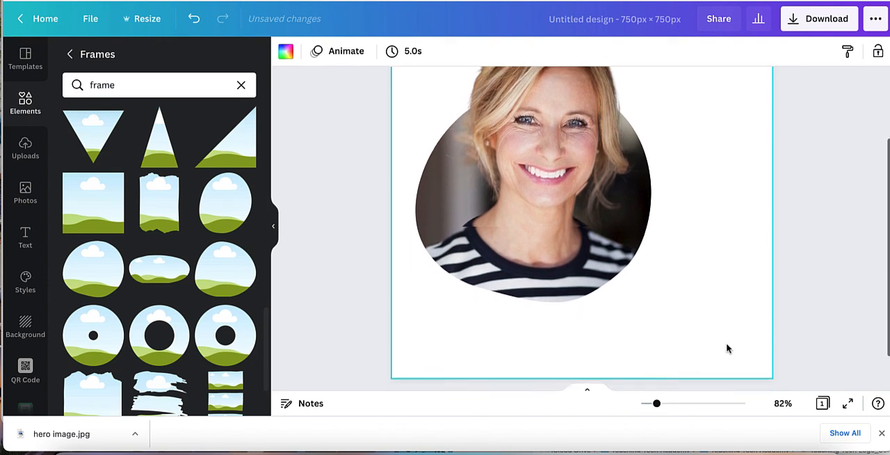